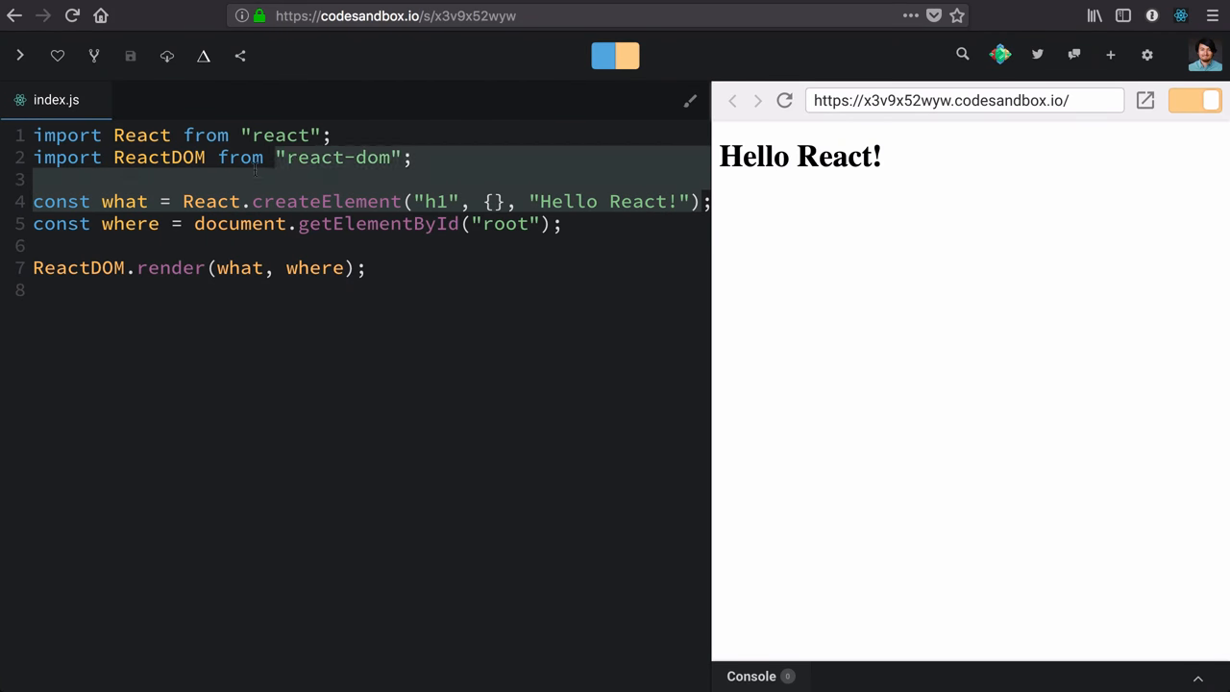
# Comment out line 4 of index.js, the React.createElement call defining what
pyautogui.click(188, 200)
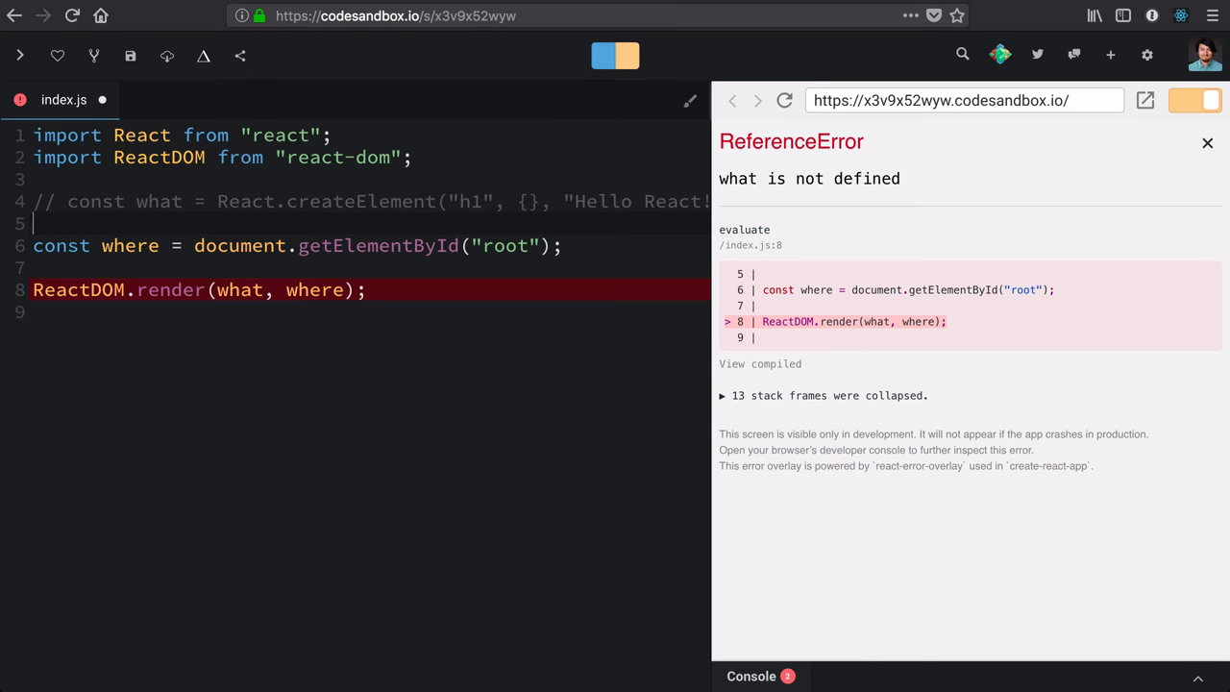
# Add a // JSX comment, then define const what = <h1>Hello React!</h1>
pyautogui.write('// JSX')
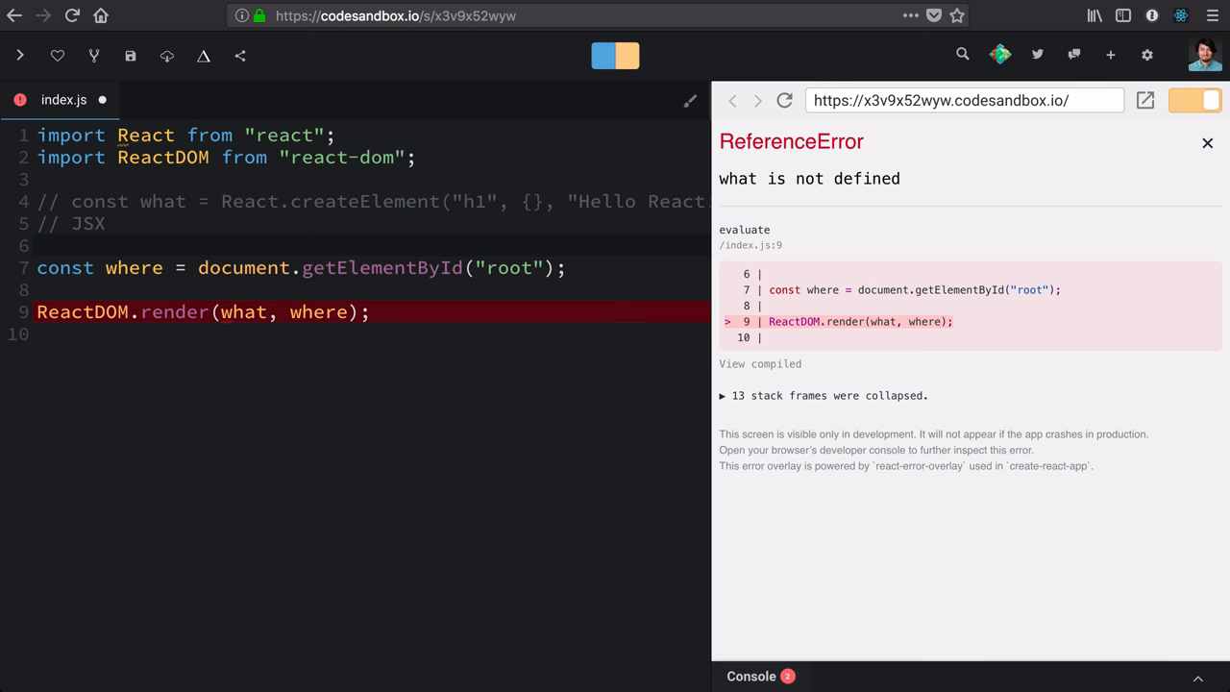
pyautogui.write('const what =')
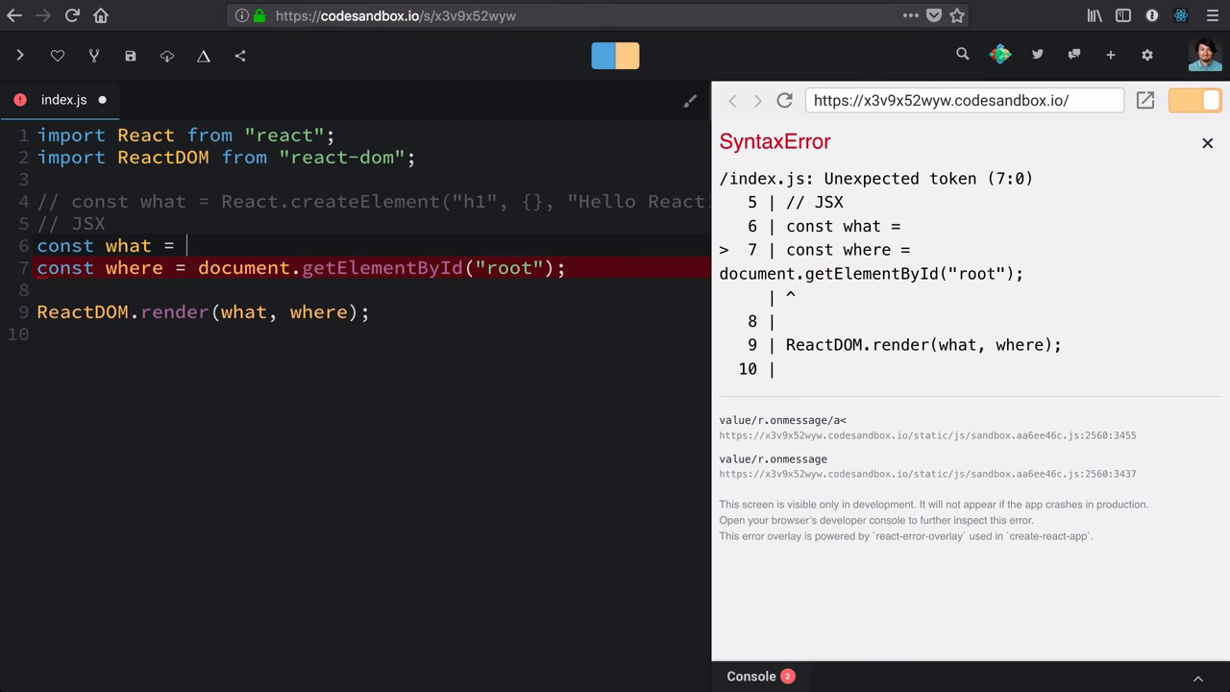
pyautogui.write('<')
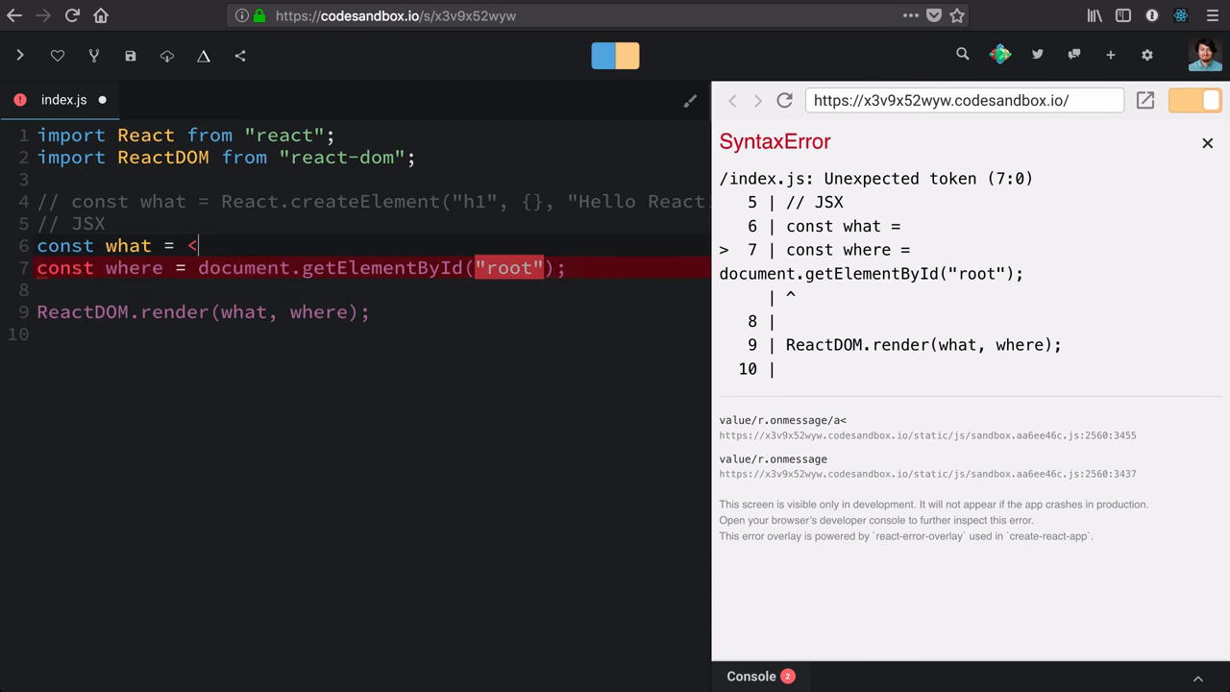
pyautogui.write('h')
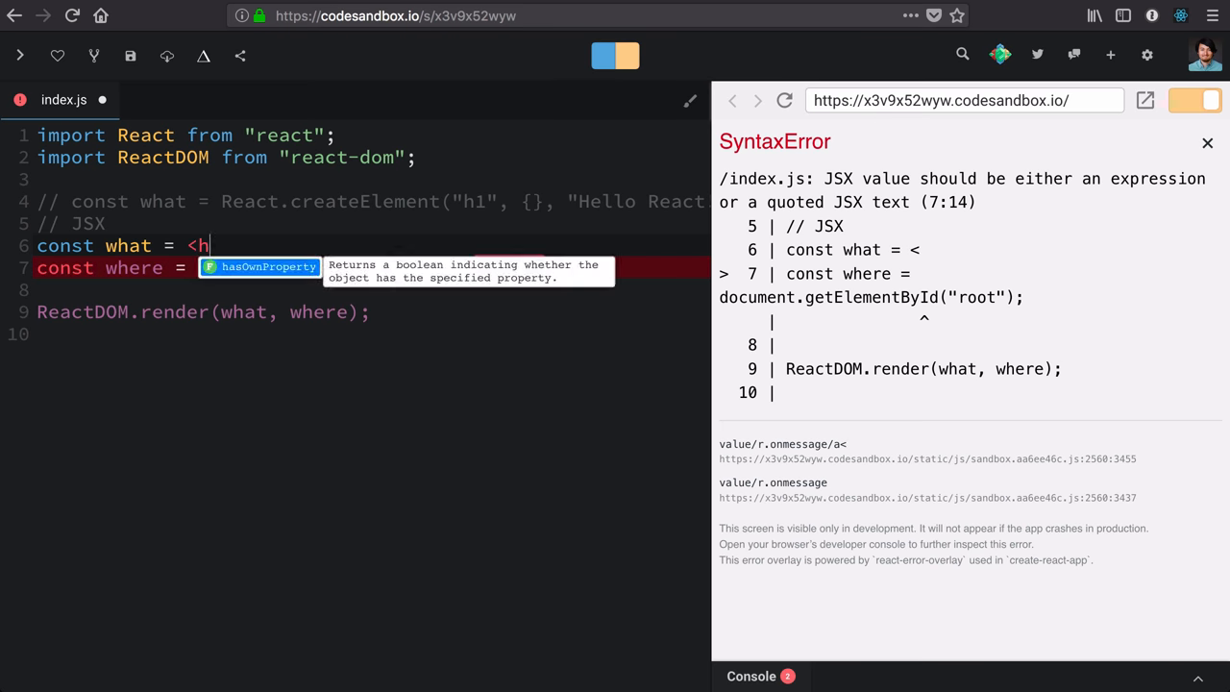
pyautogui.write('1>')
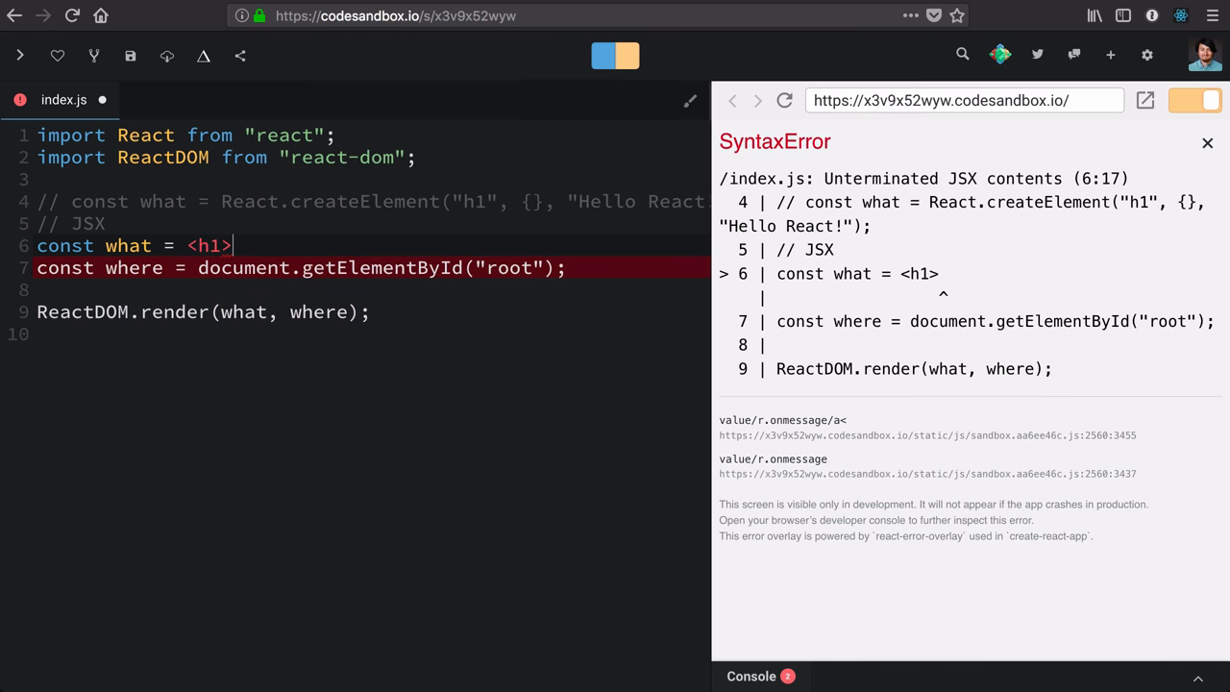
pyautogui.write('He')
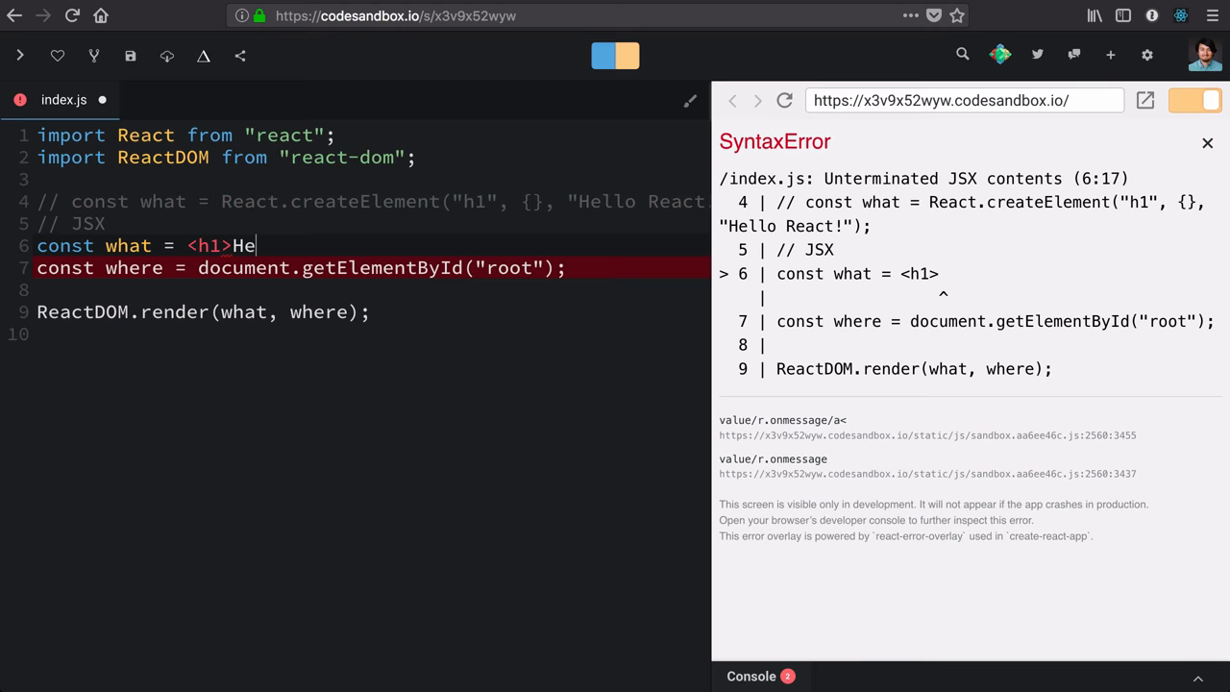
pyautogui.write('llo React!')
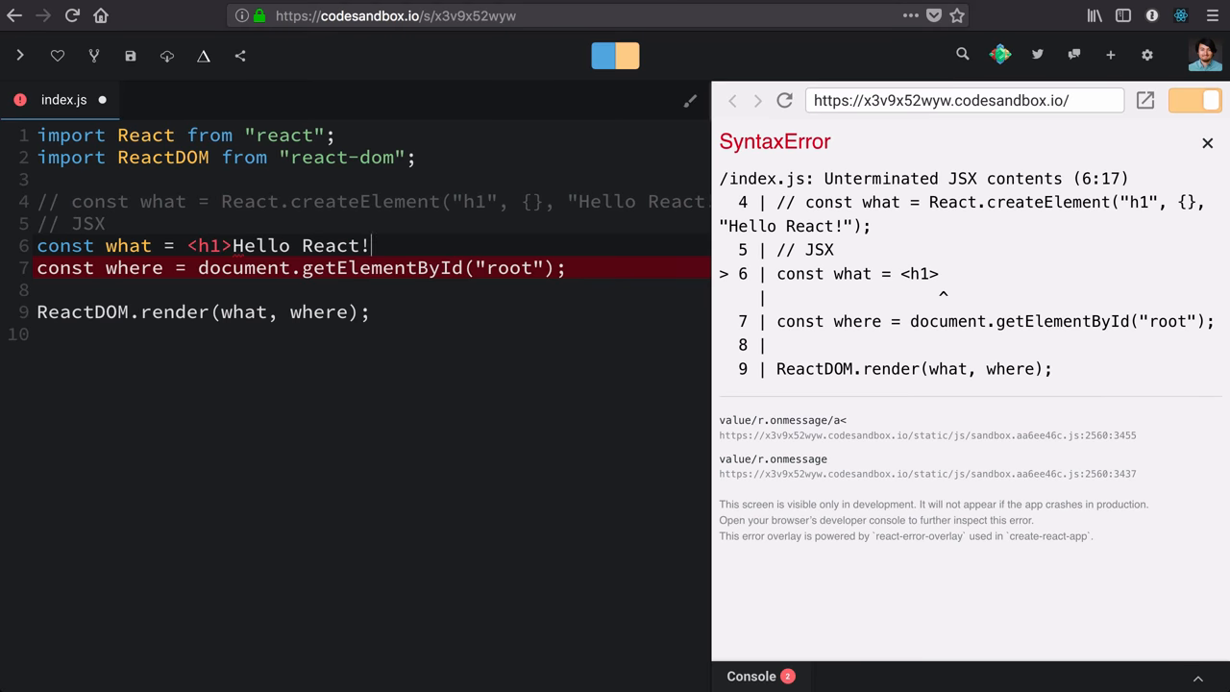
pyautogui.write('</')
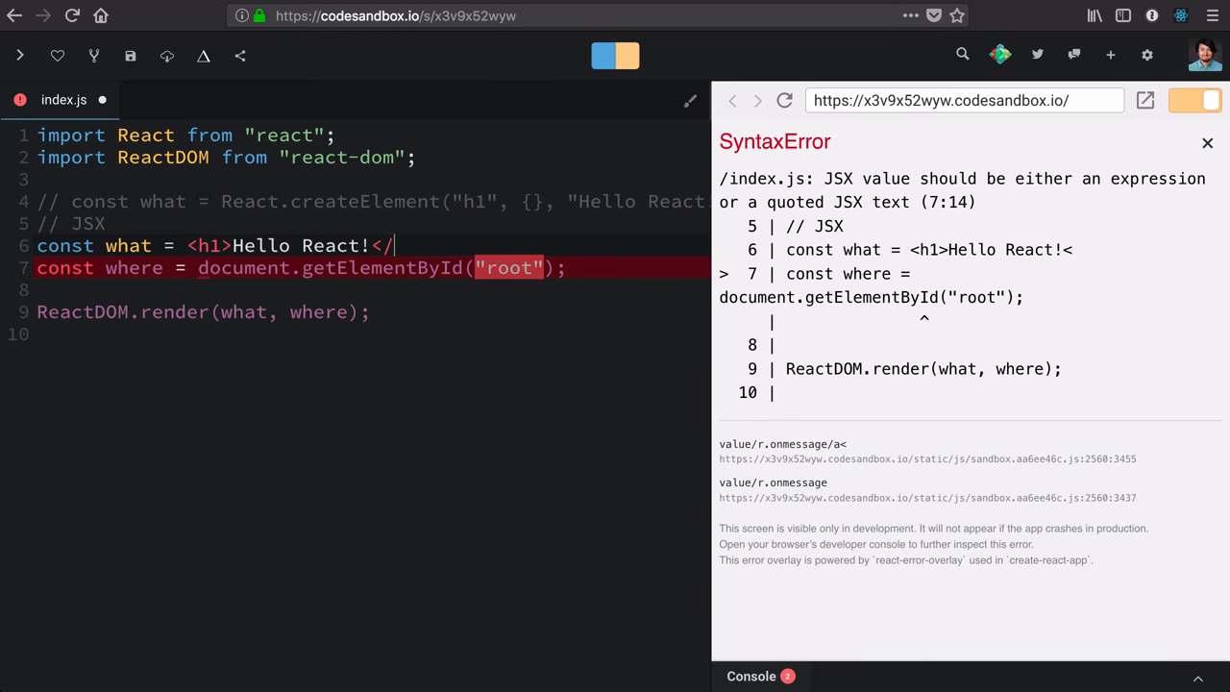
pyautogui.write('h1>;')
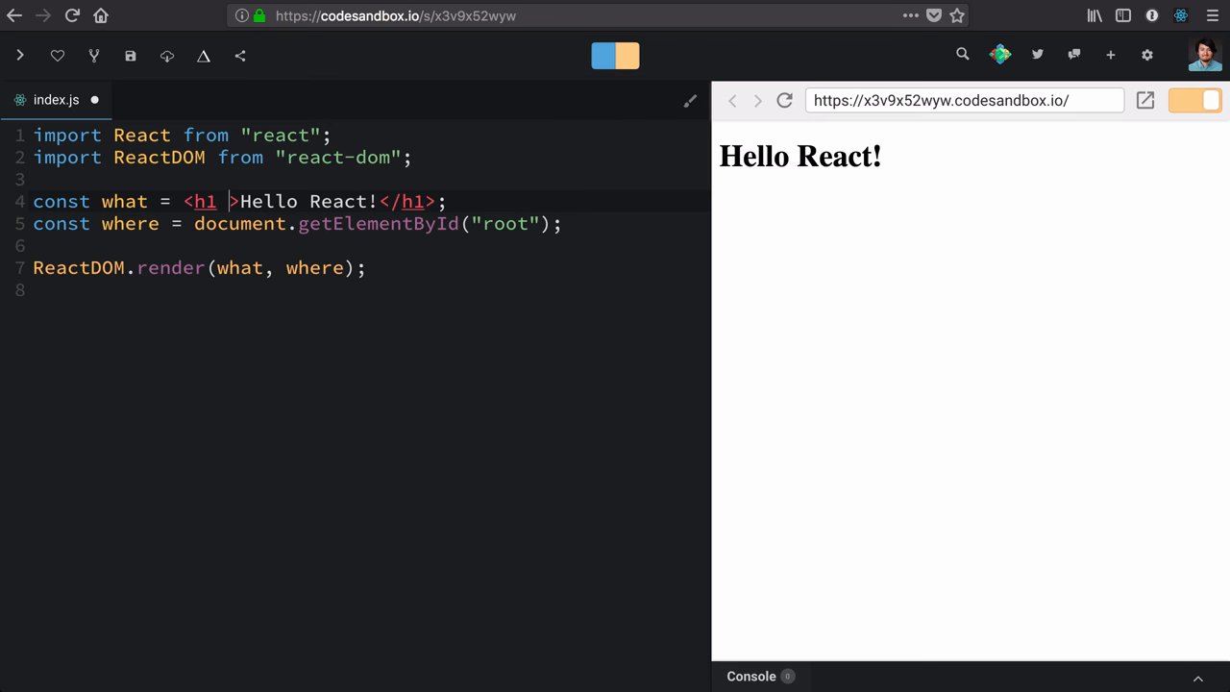
# Add className="header" and an empty onclick={} attribute to the h1 tag
pyautogui.write('class=""')
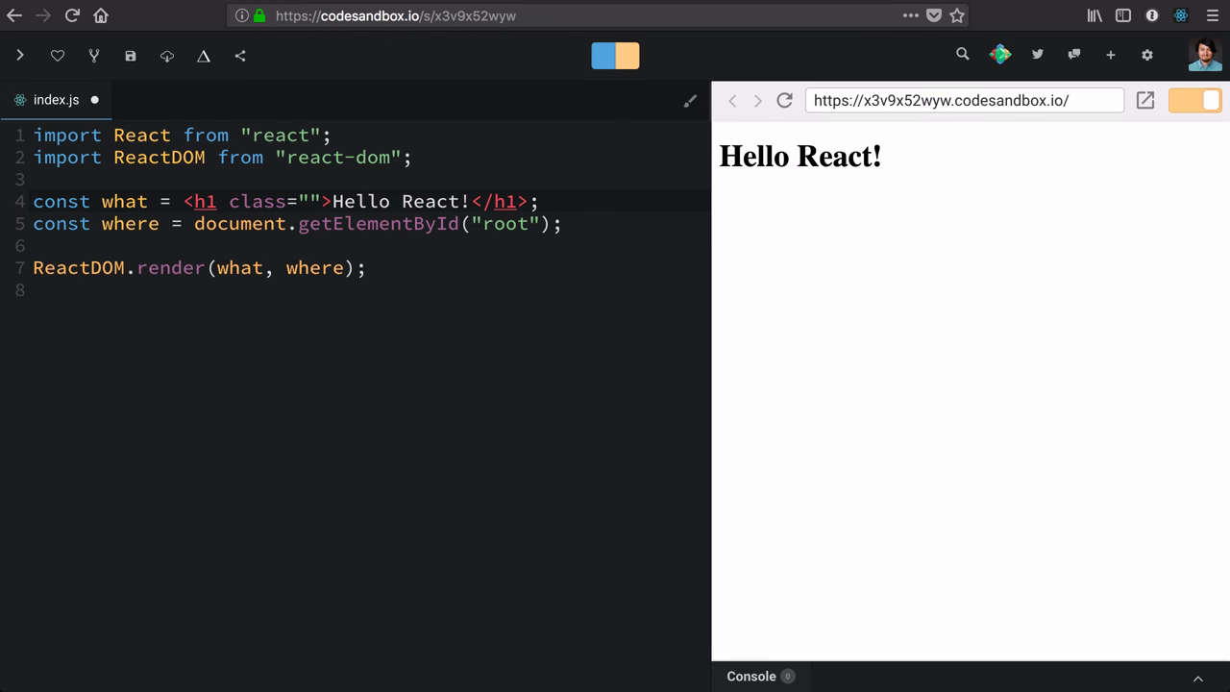
pyautogui.write('header')
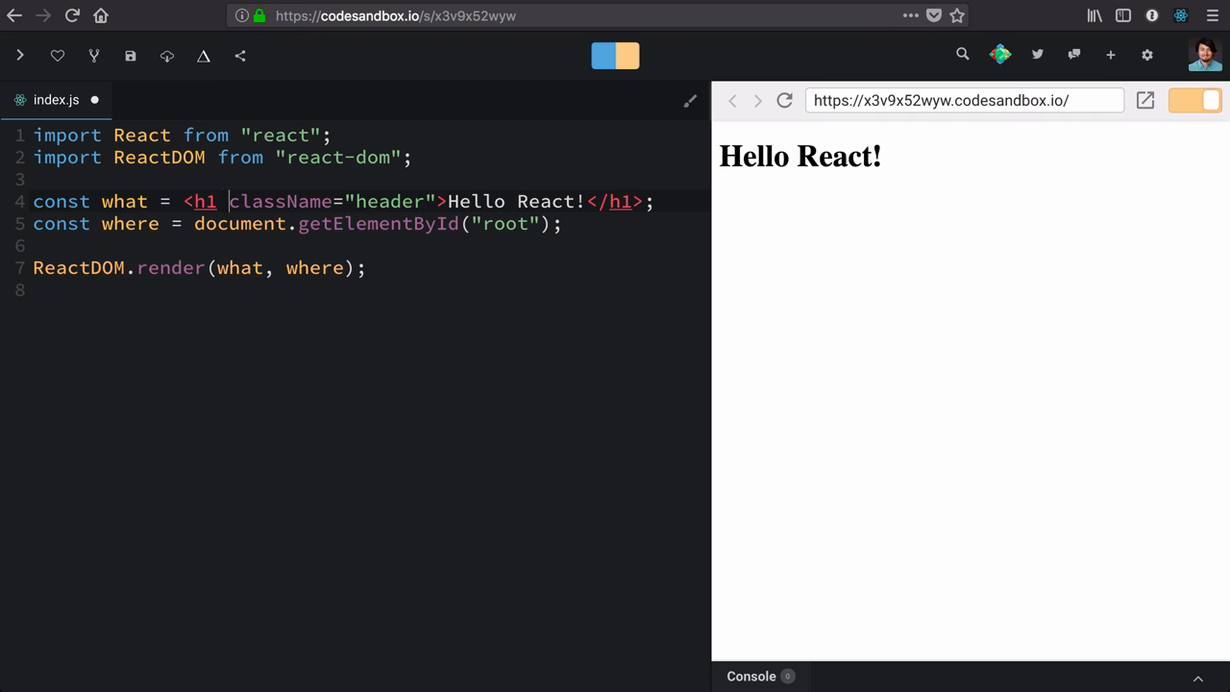
pyautogui.write('onclick')
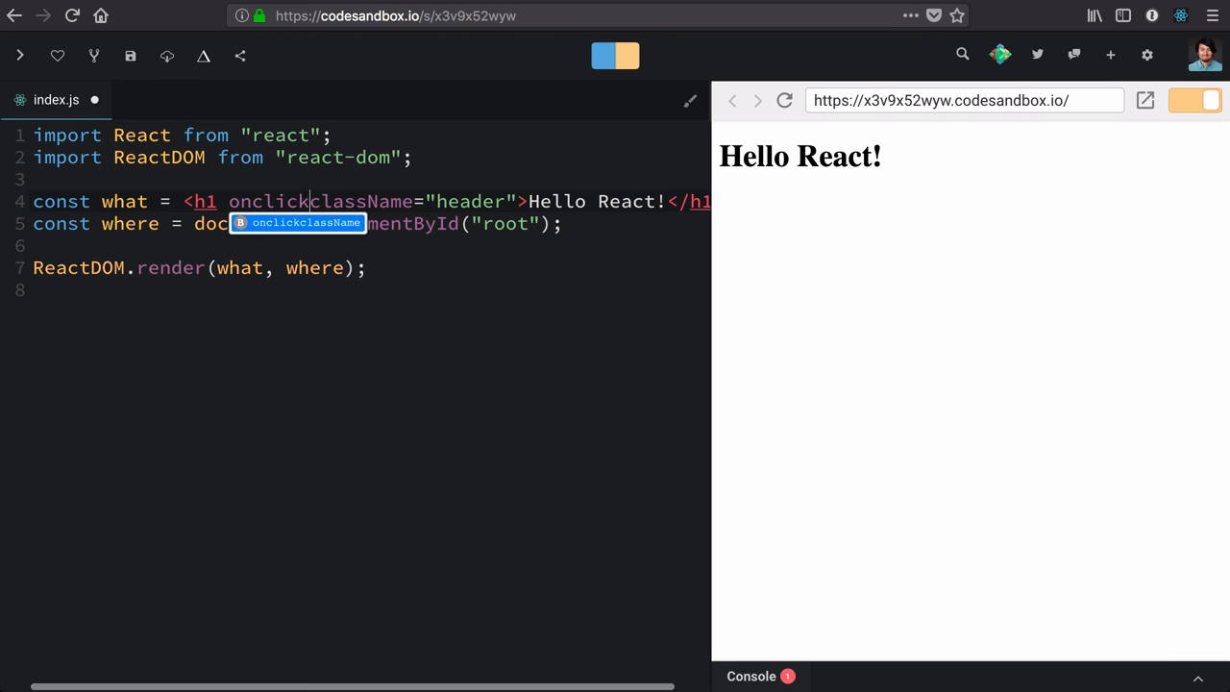
pyautogui.write('={}')
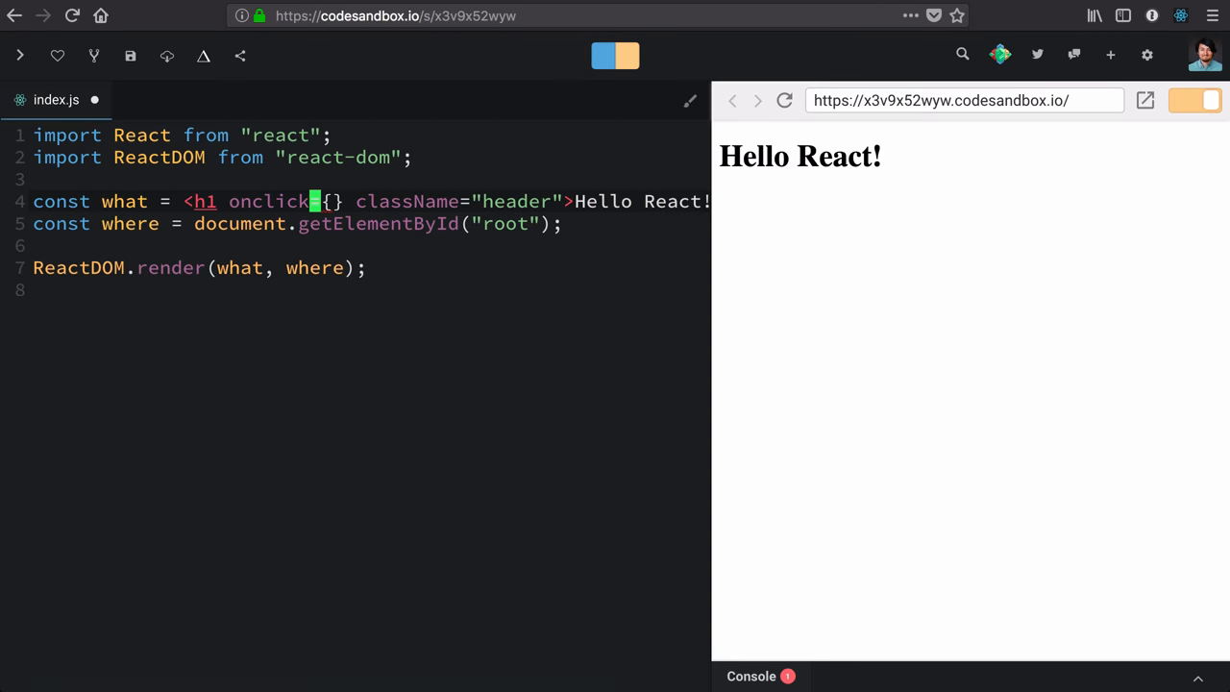